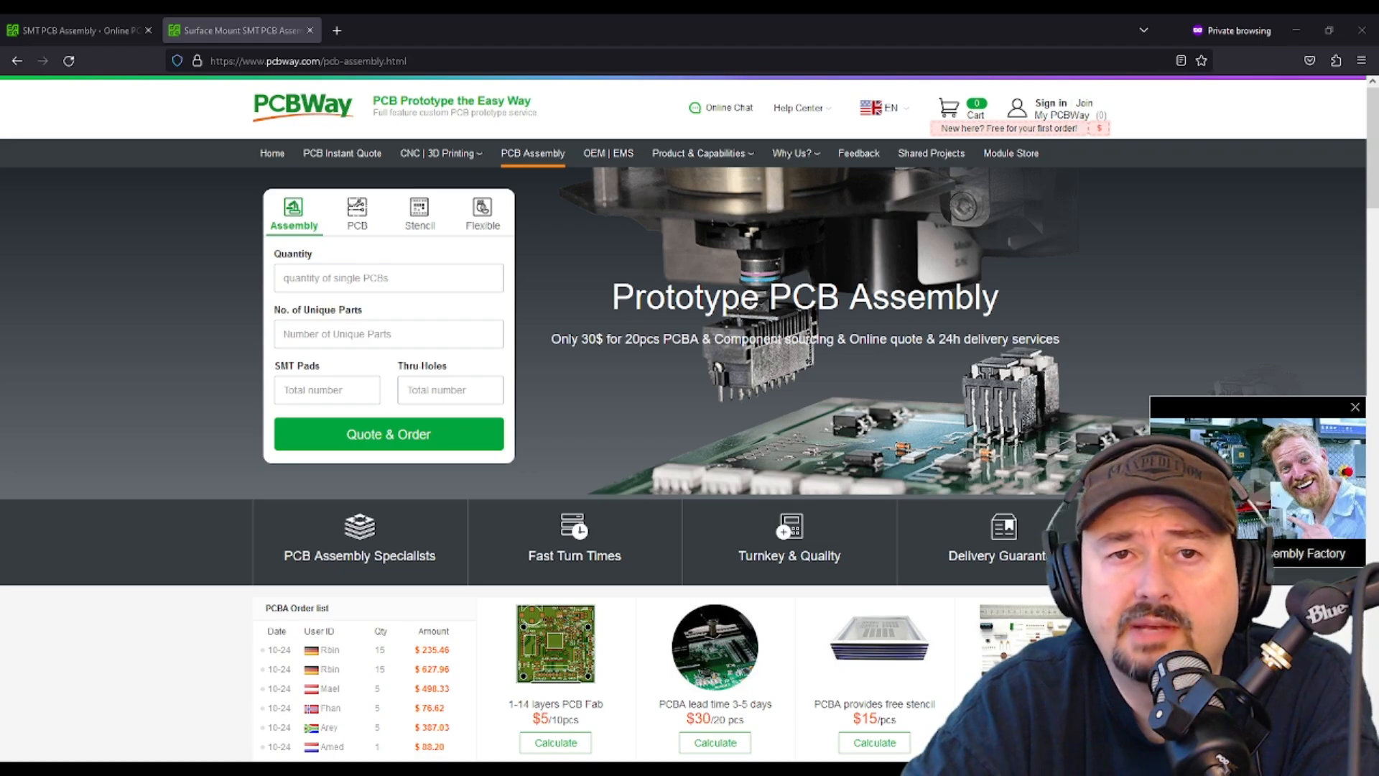
# Step: View the PCBWay Shipping Method Guide, reading through the delivery carriers down to the Orders Combination policy
pyautogui.click(700, 154)
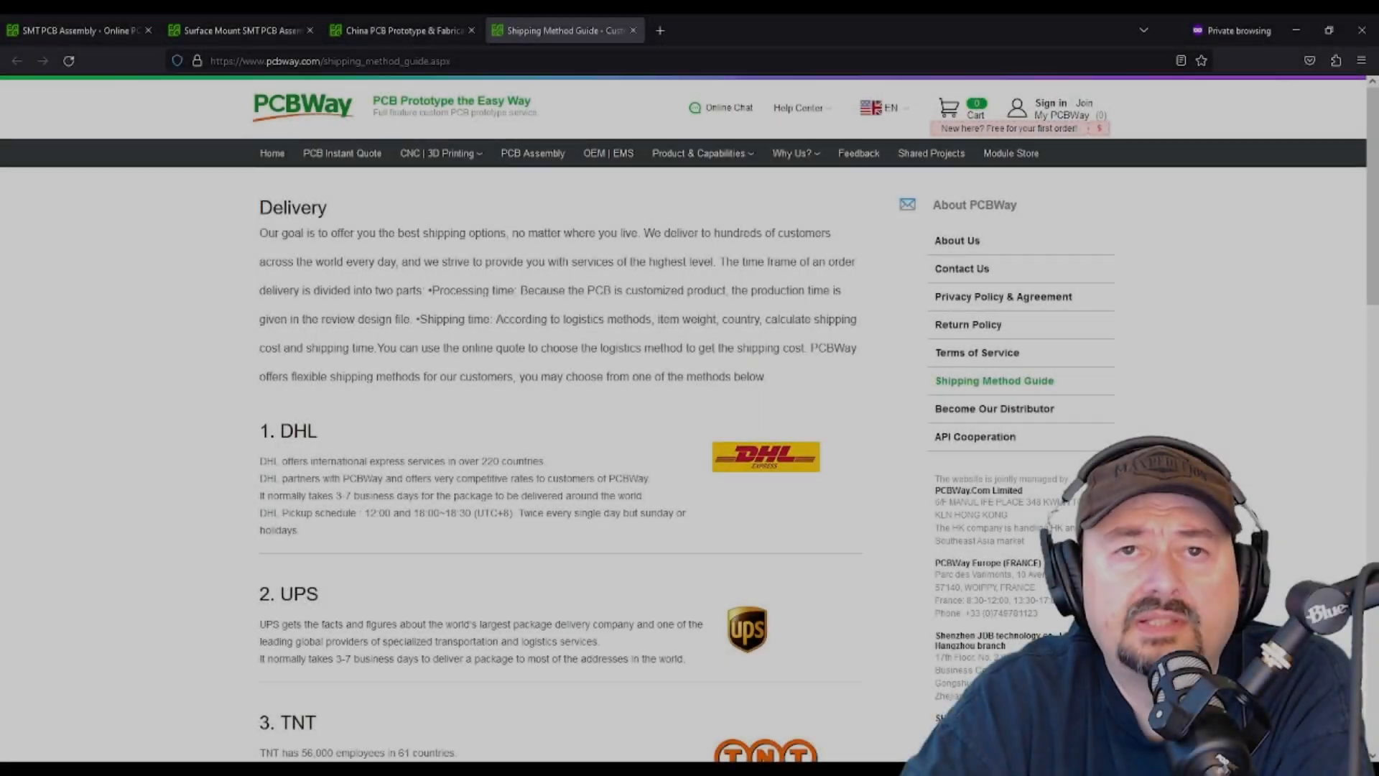
pyautogui.scroll(-3)
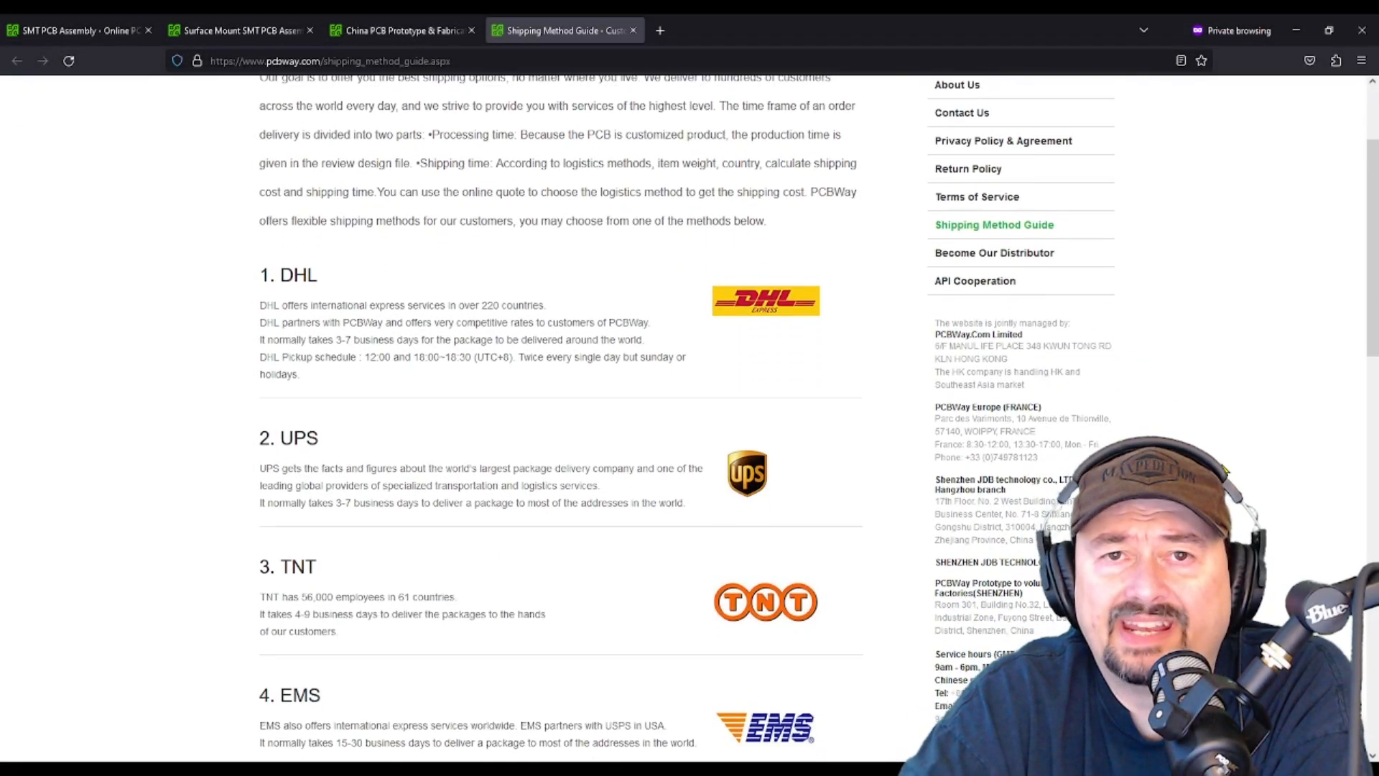
pyautogui.scroll(-3)
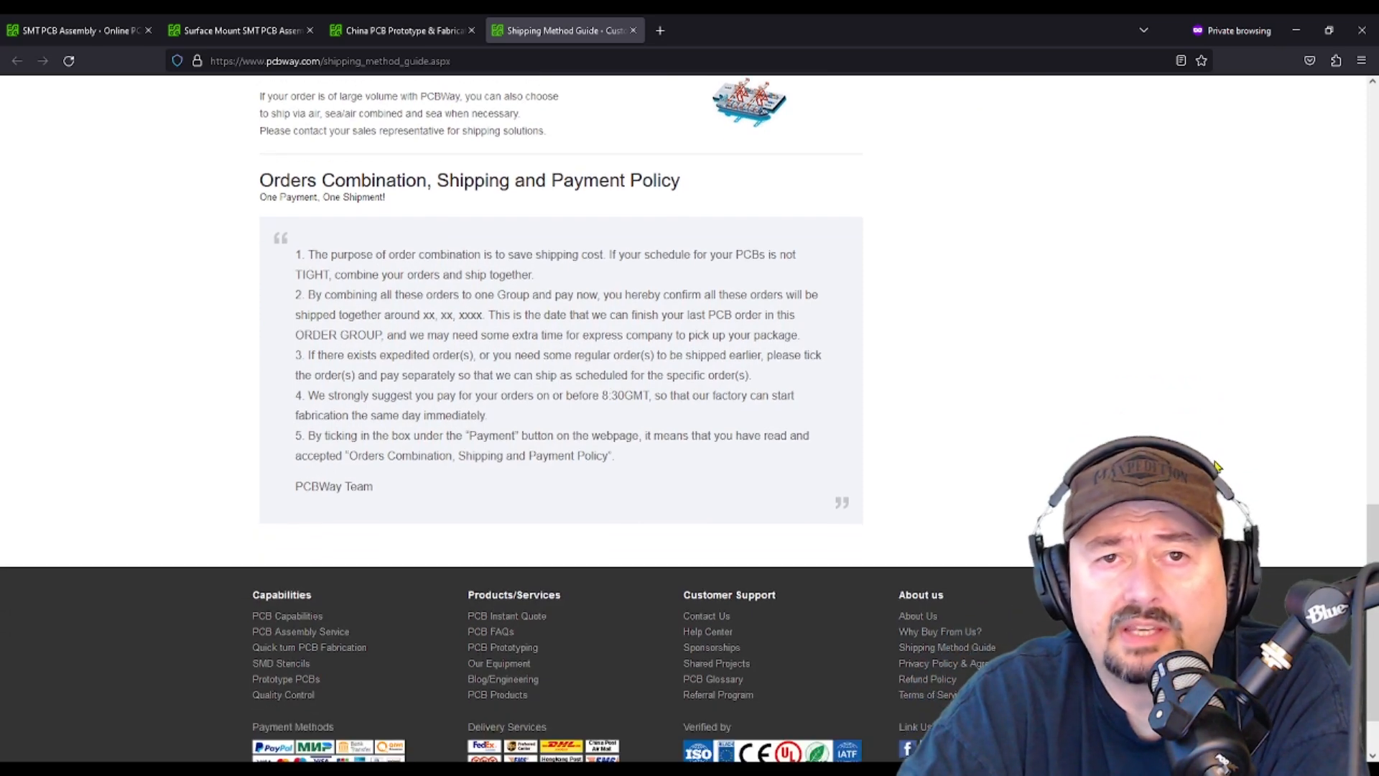
pyautogui.scroll(-3)
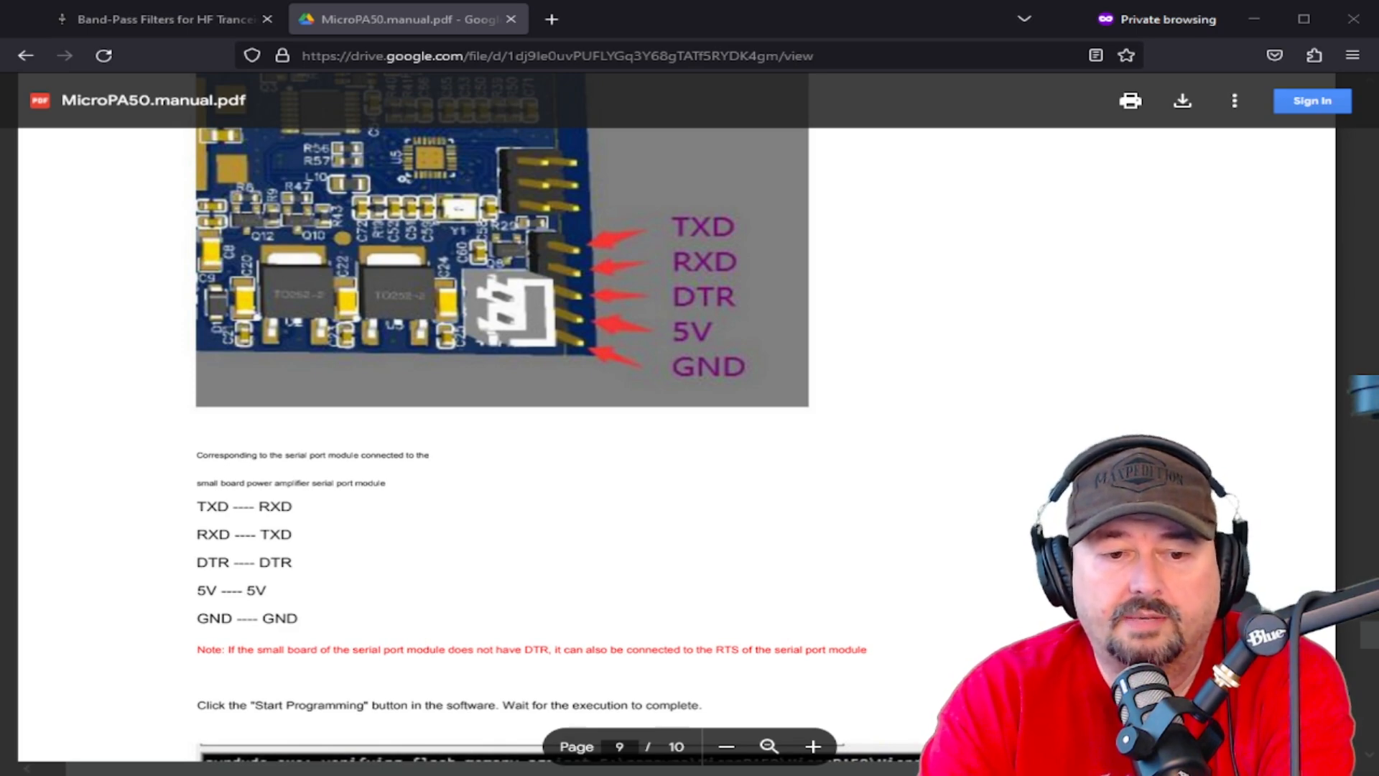
pyautogui.scroll(-3)
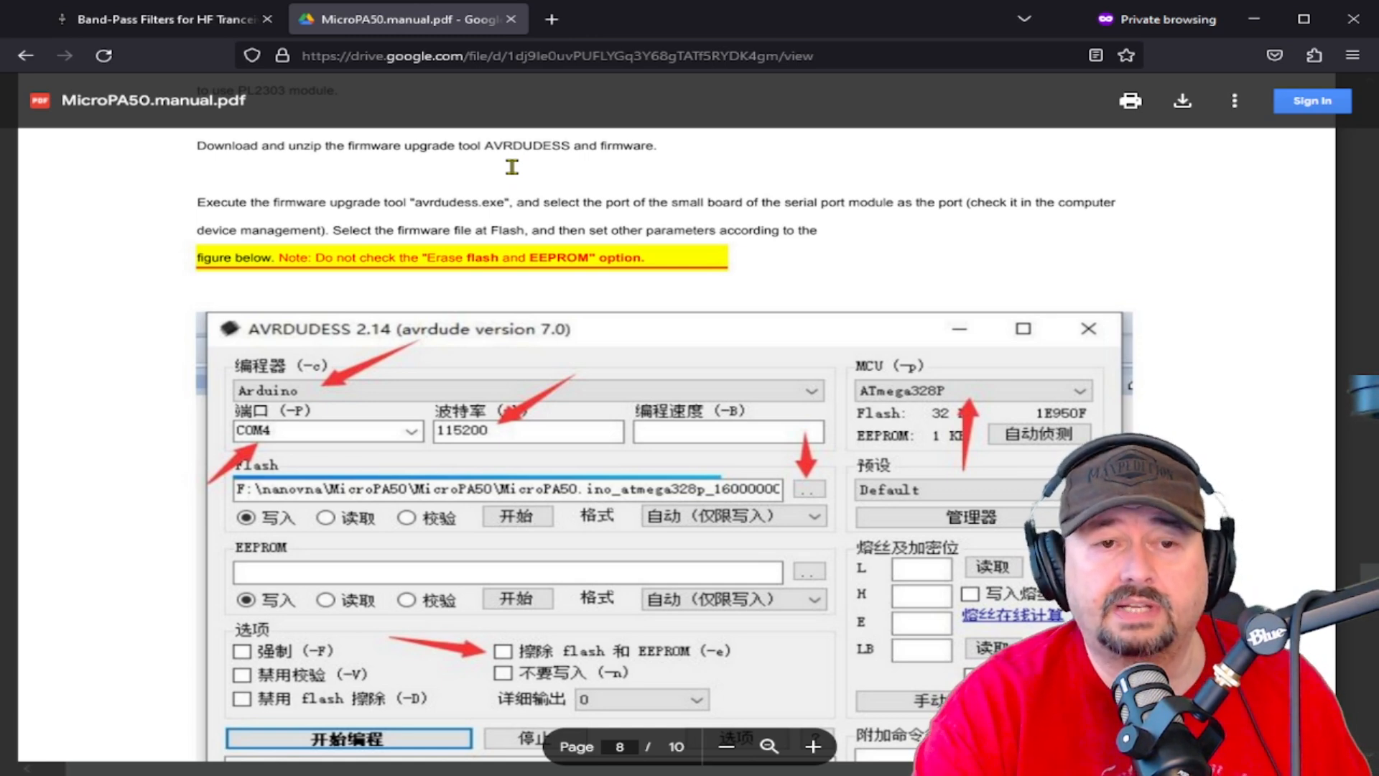
pyautogui.moveTo(794, 464)
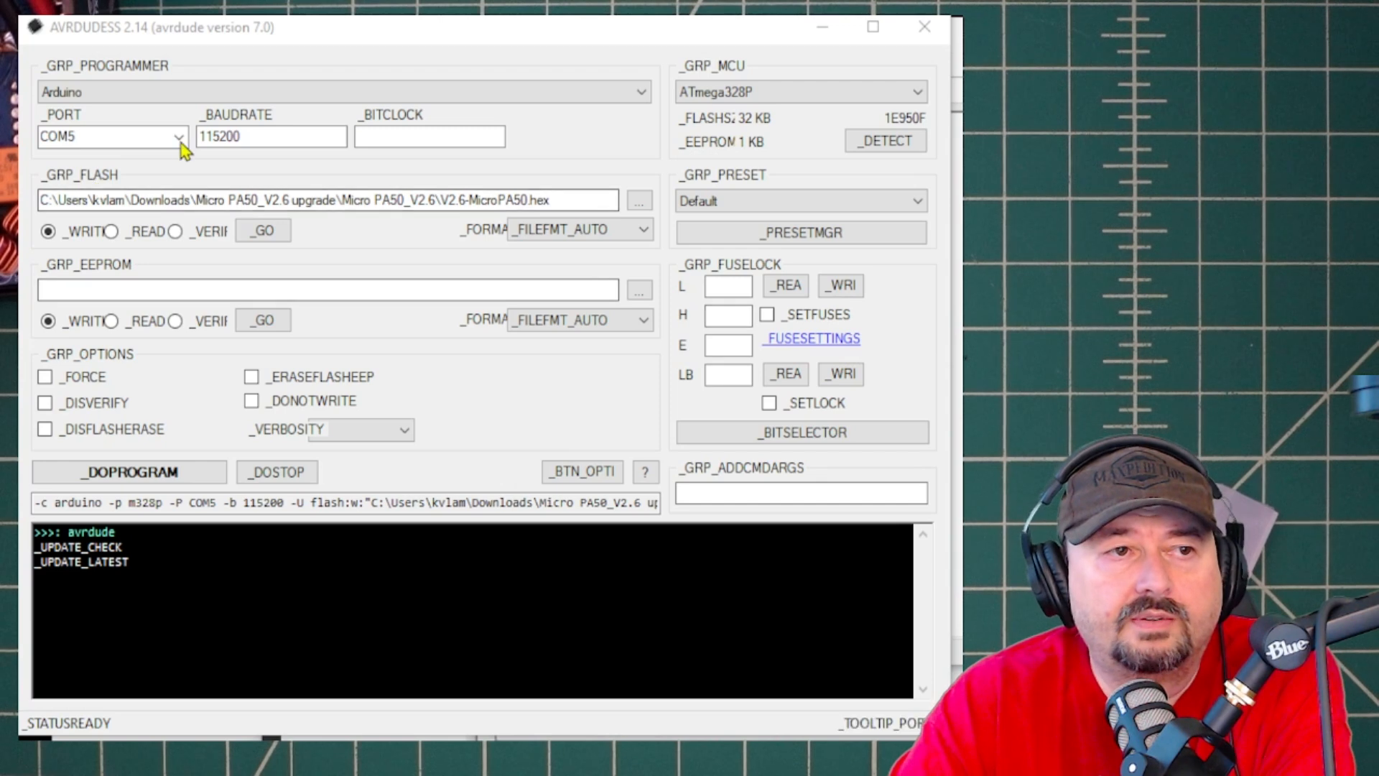
pyautogui.click(178, 136)
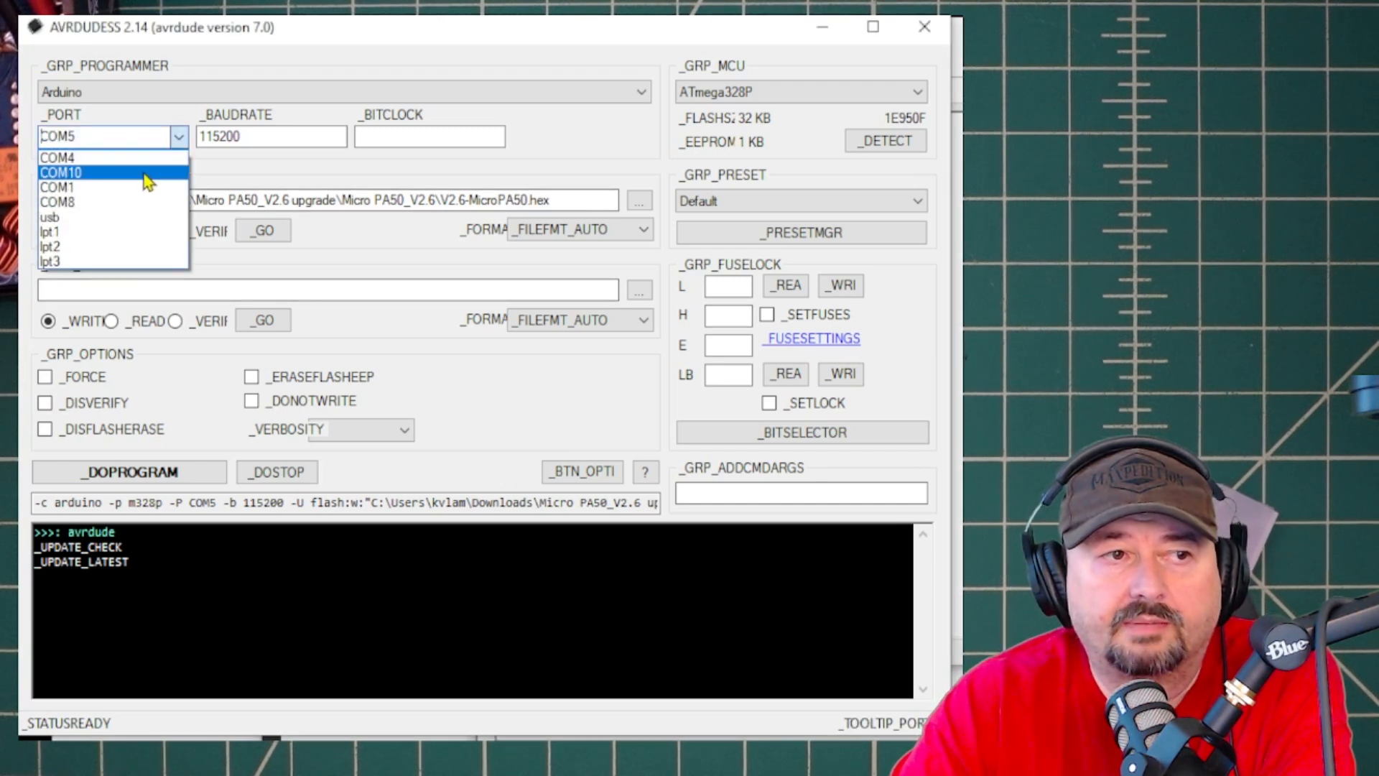
pyautogui.click(62, 173)
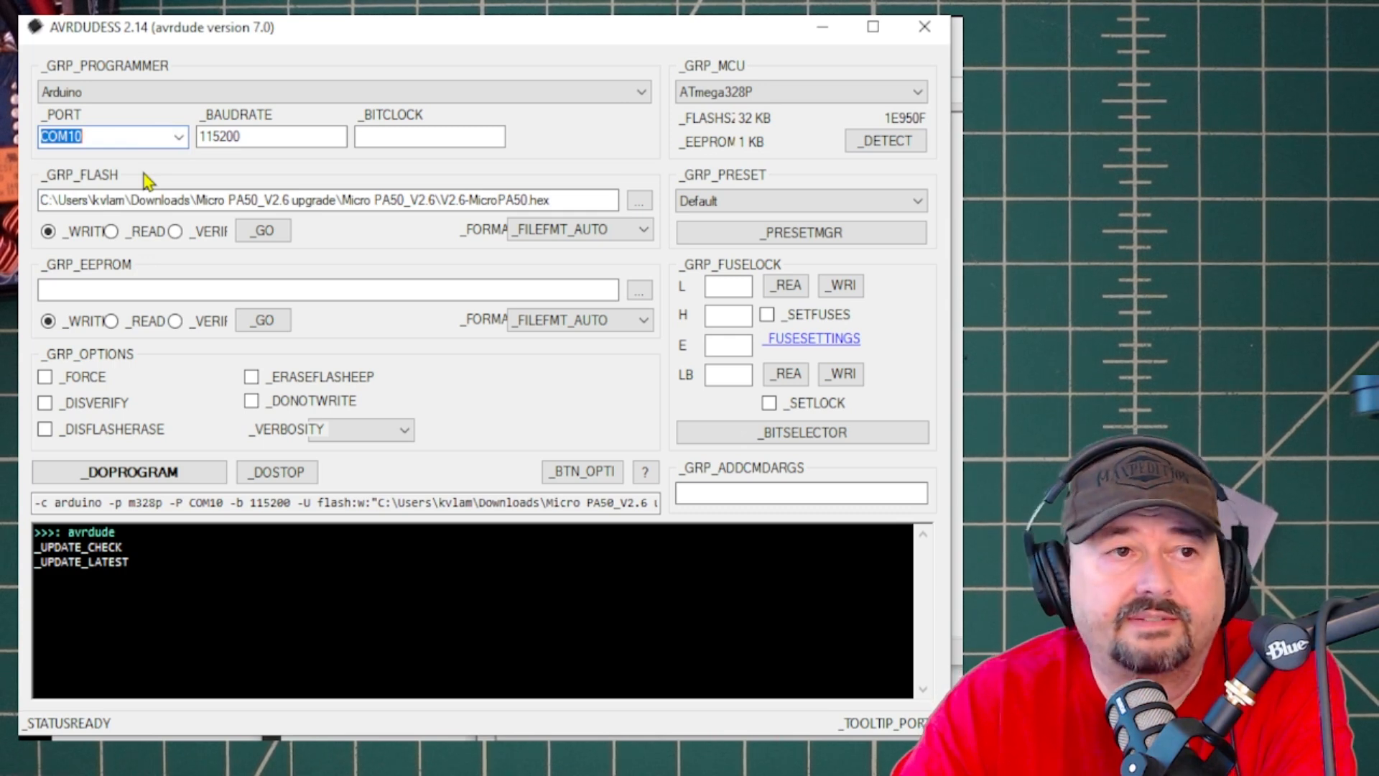
pyautogui.moveTo(204, 169)
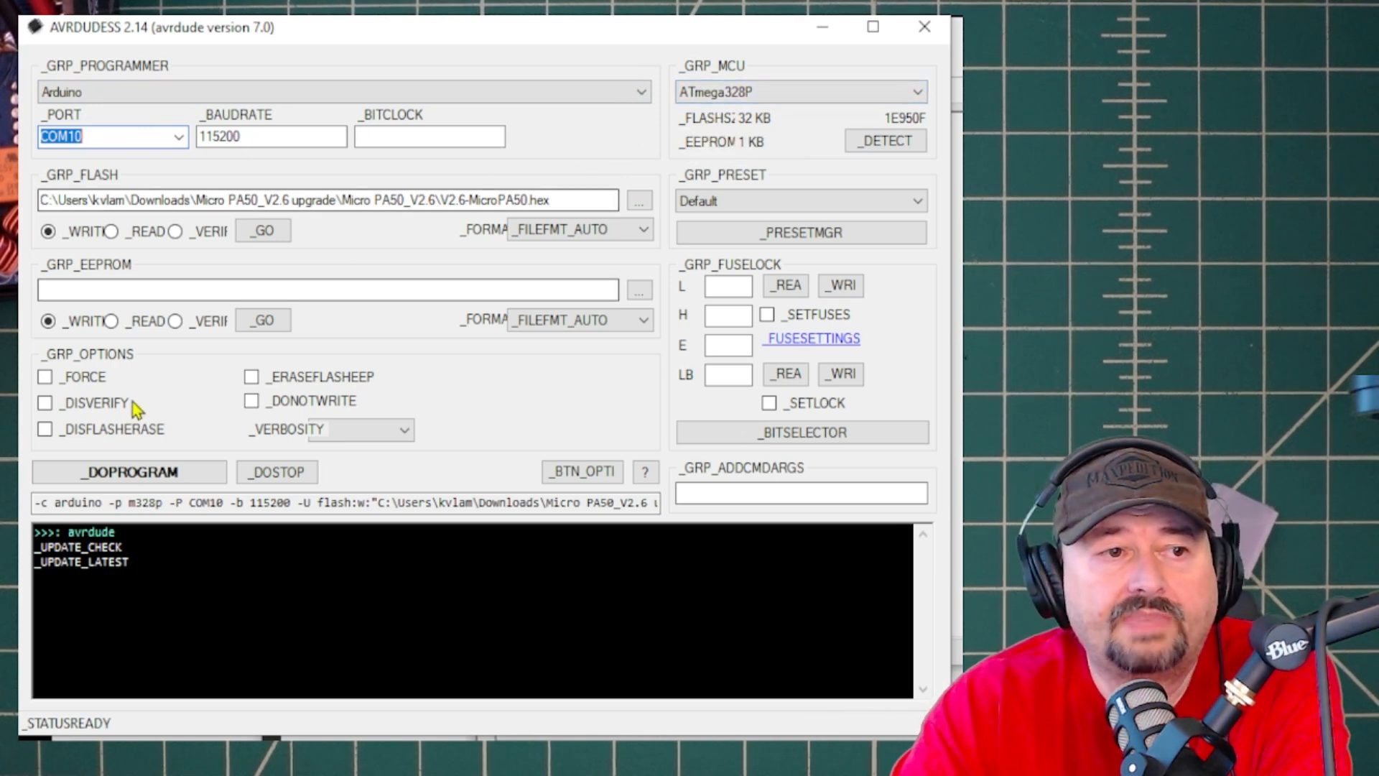
pyautogui.moveTo(154, 352)
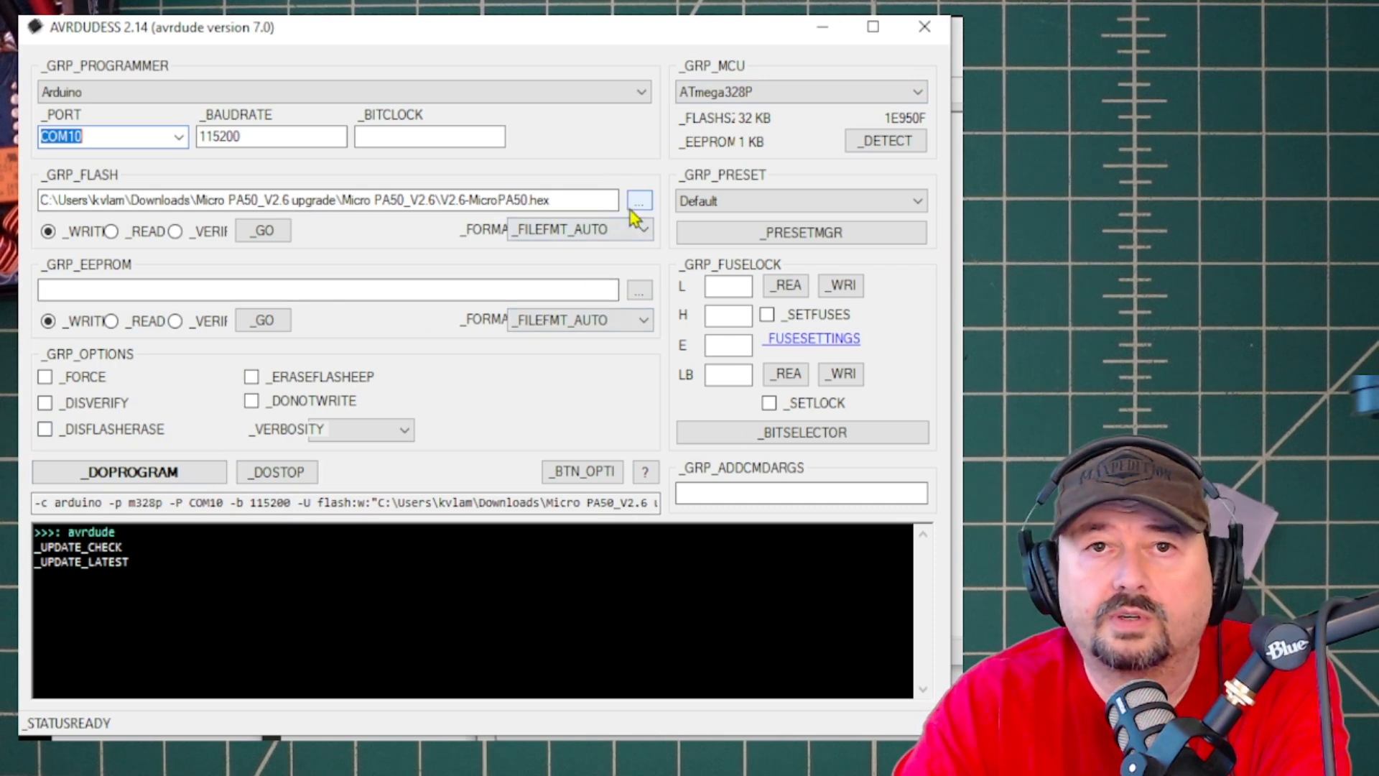
pyautogui.moveTo(114, 229)
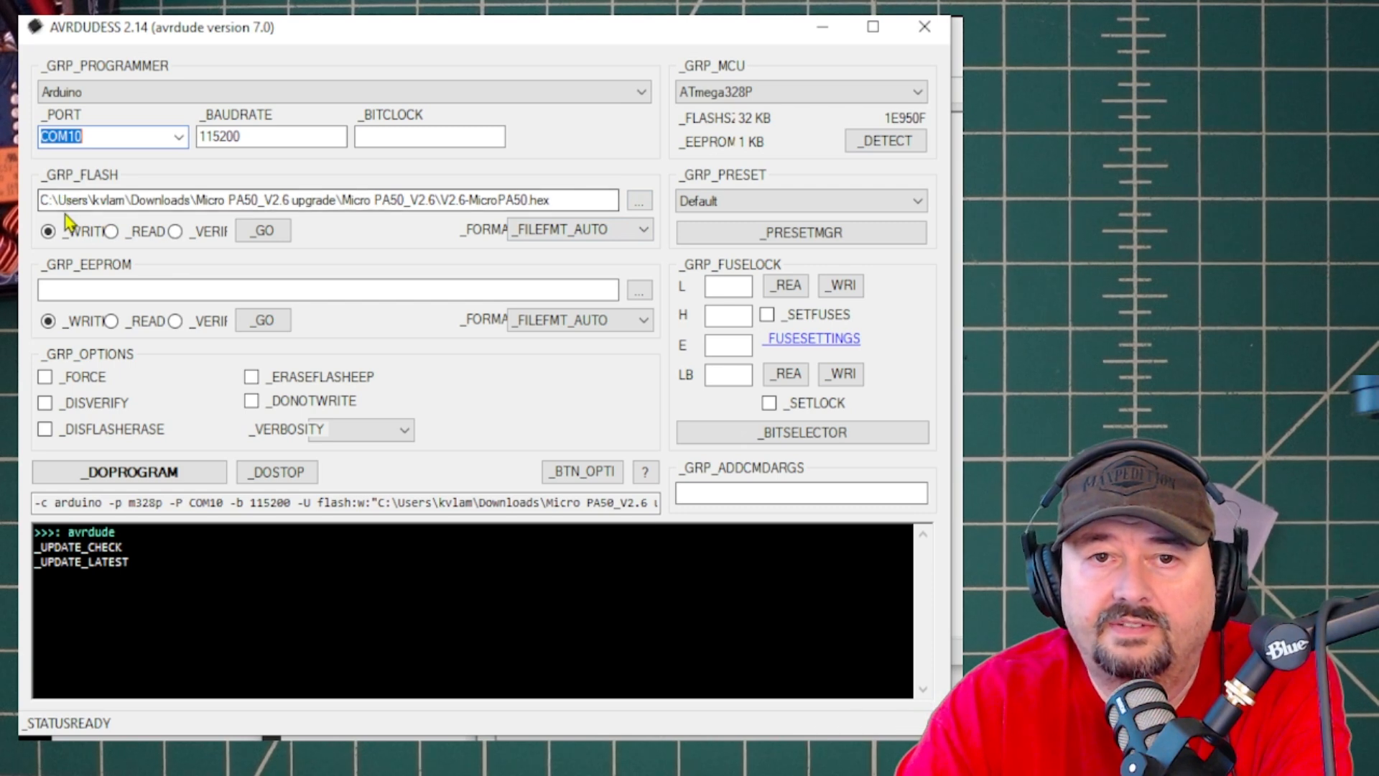
pyautogui.moveTo(95, 220)
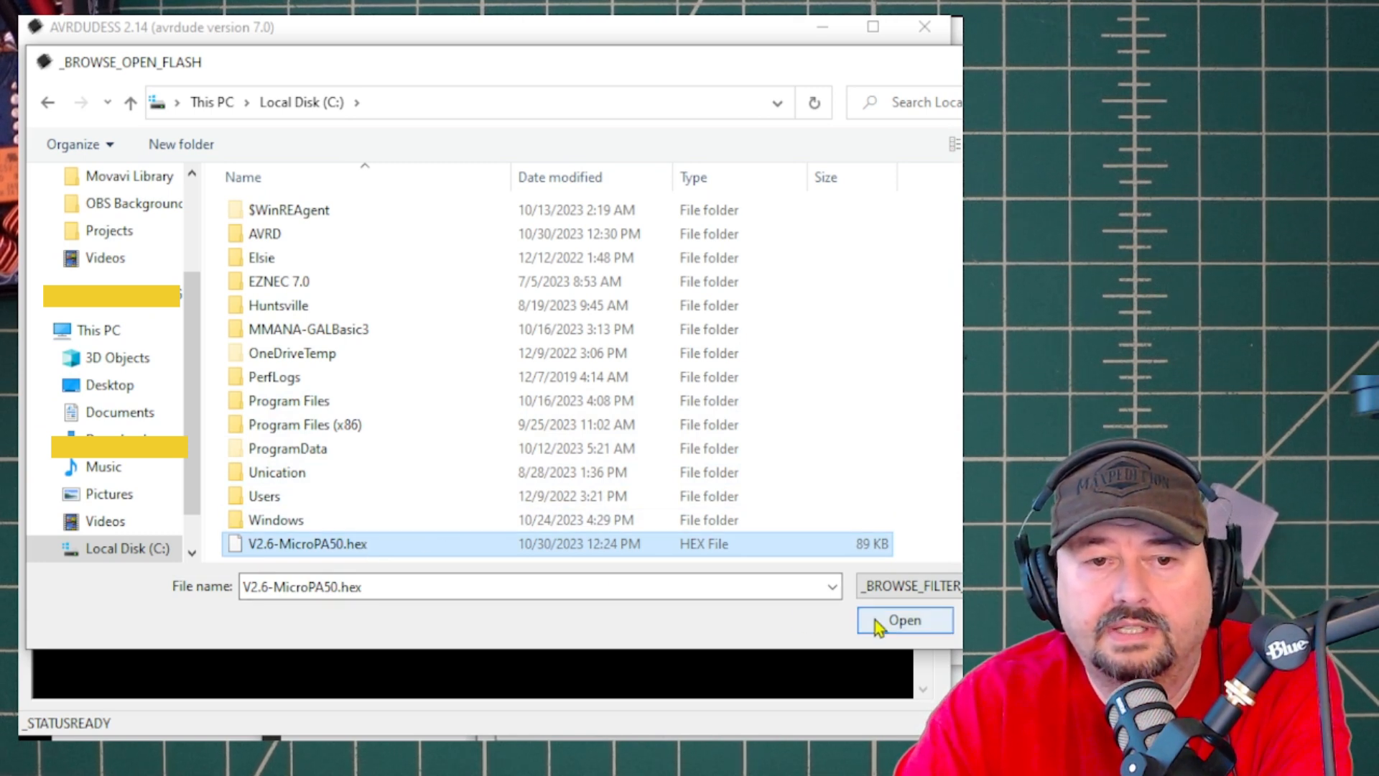
# Step: Pick V2.6-MicroPA50.hex on Local Disk (C:) as the flash file
pyautogui.click(904, 621)
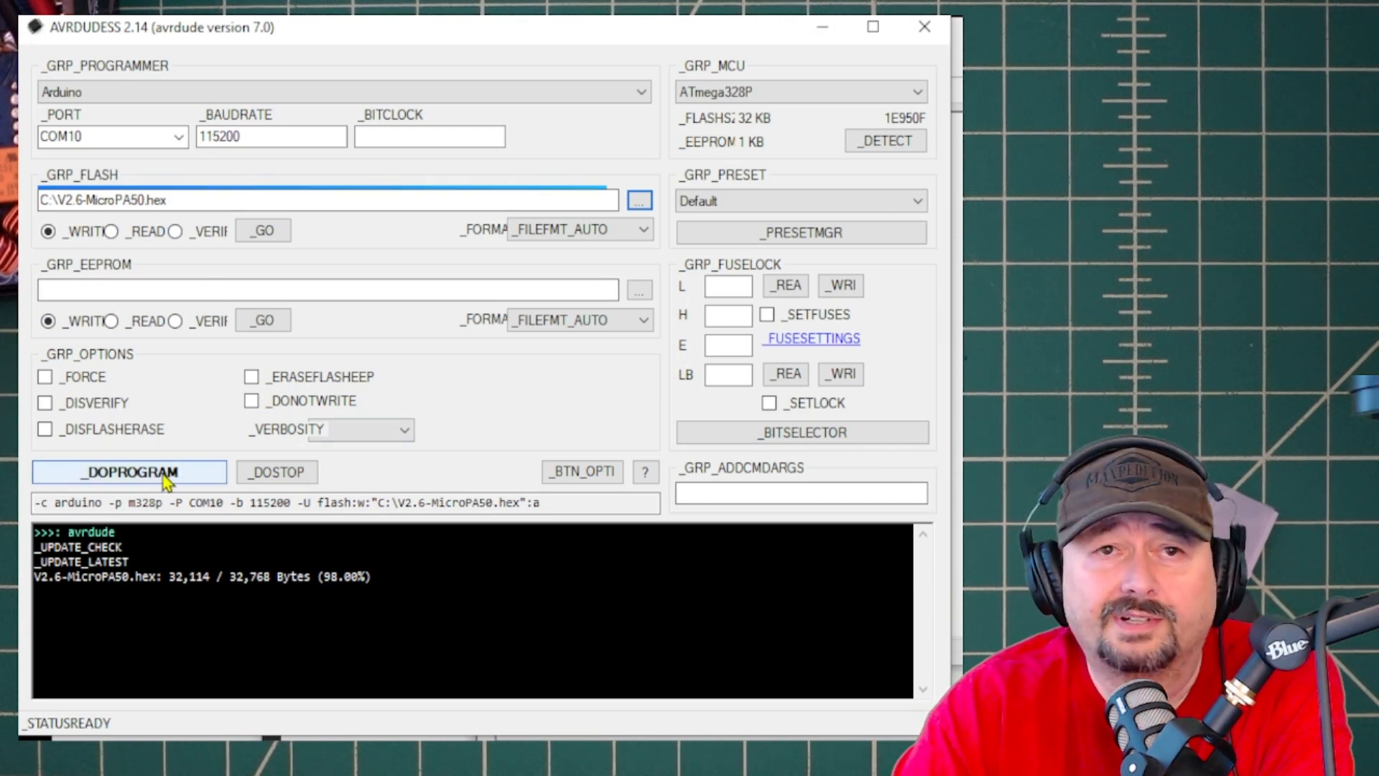
# Step: Program C:\V2.6-MicroPA50.hex to the ATmega328P, erasing the chip and writing 32,114 bytes
pyautogui.click(128, 473)
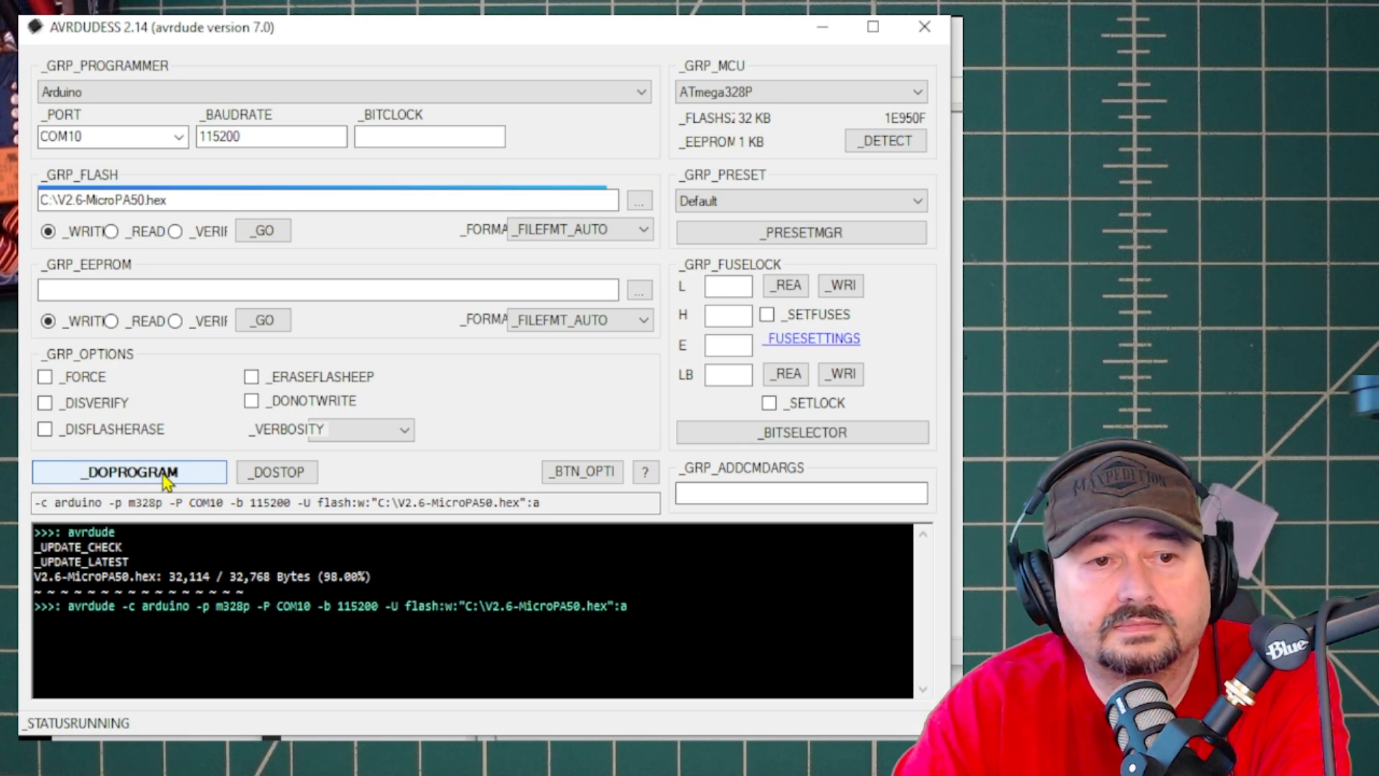
pyautogui.click(128, 473)
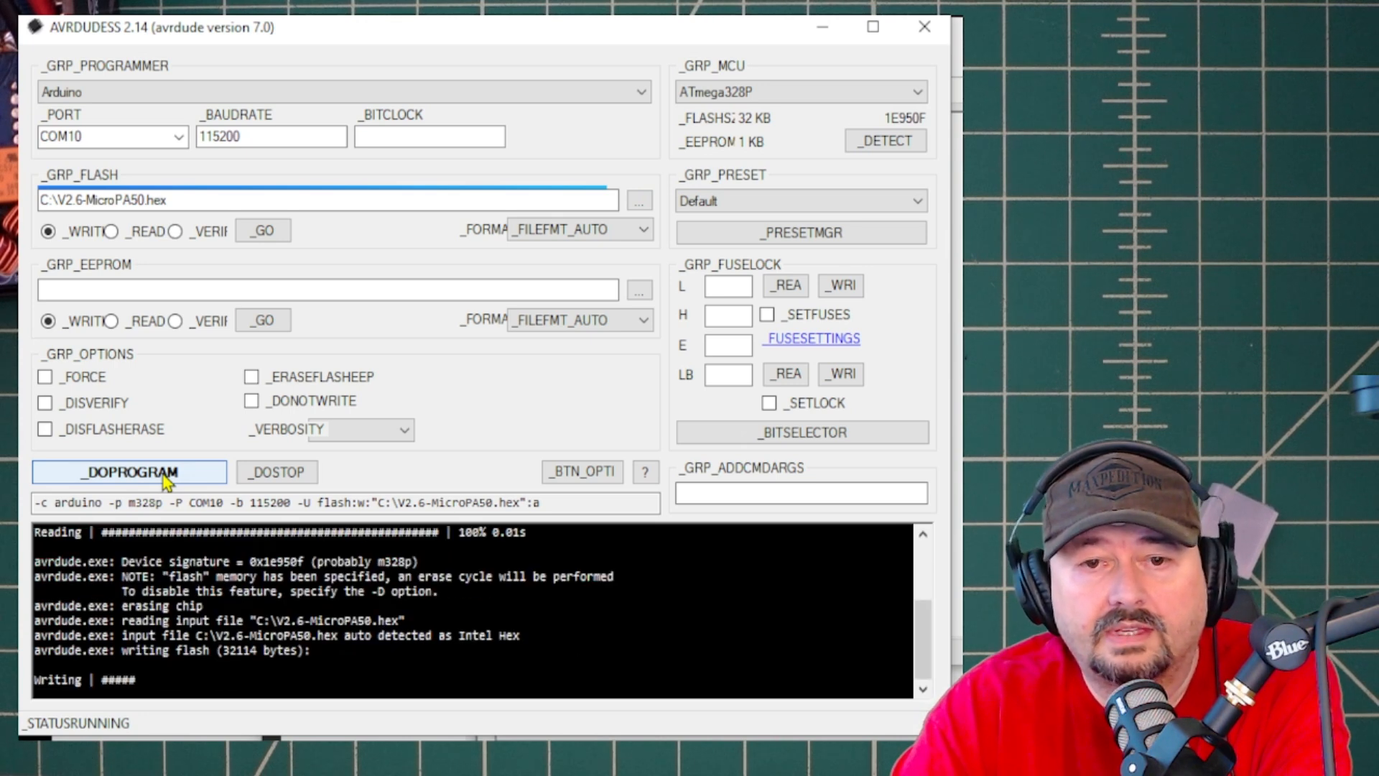